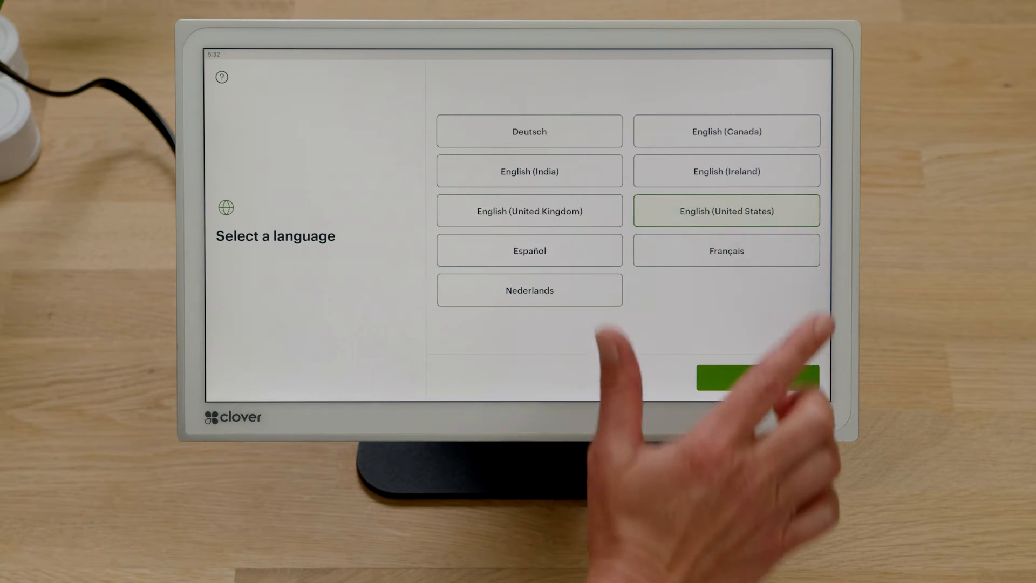
- Confirm English (United States) and advance to the Connect to ethernet screen
left_click(757, 378)
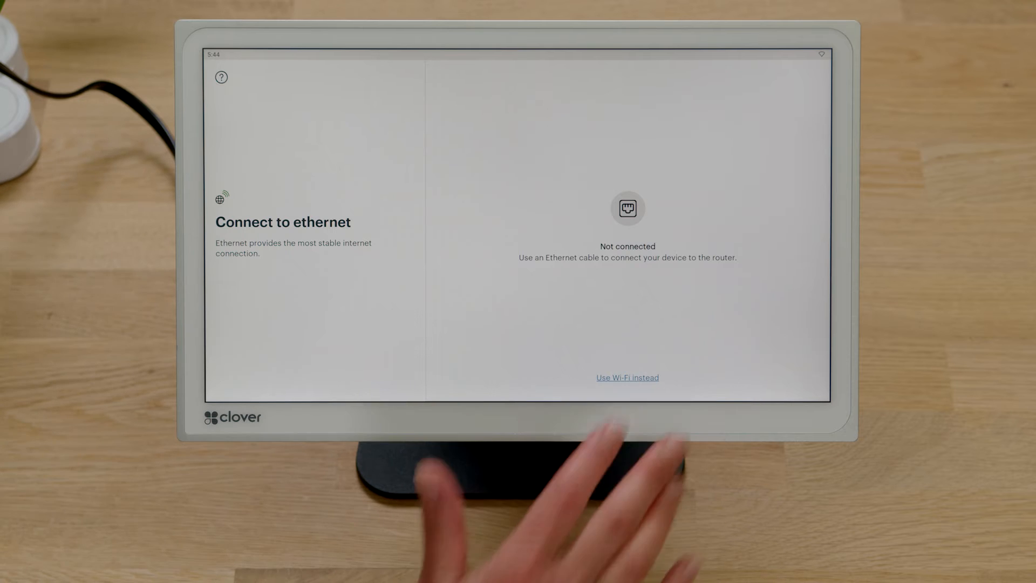
- Join the Wi-Fi network 'my network' with its password instead of ethernet and finish setup
left_click(626, 378)
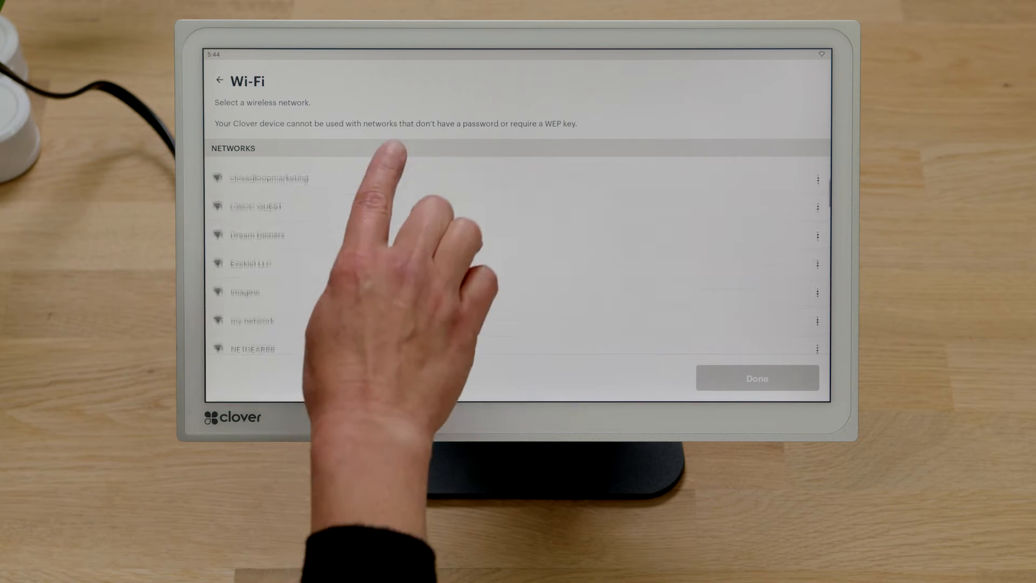
left_click(251, 321)
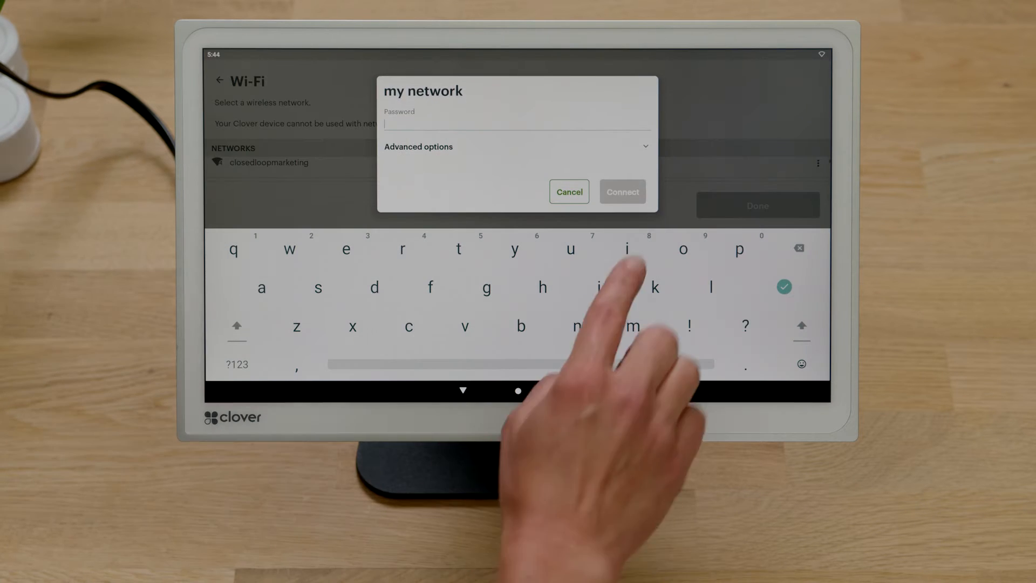
left_click(622, 192)
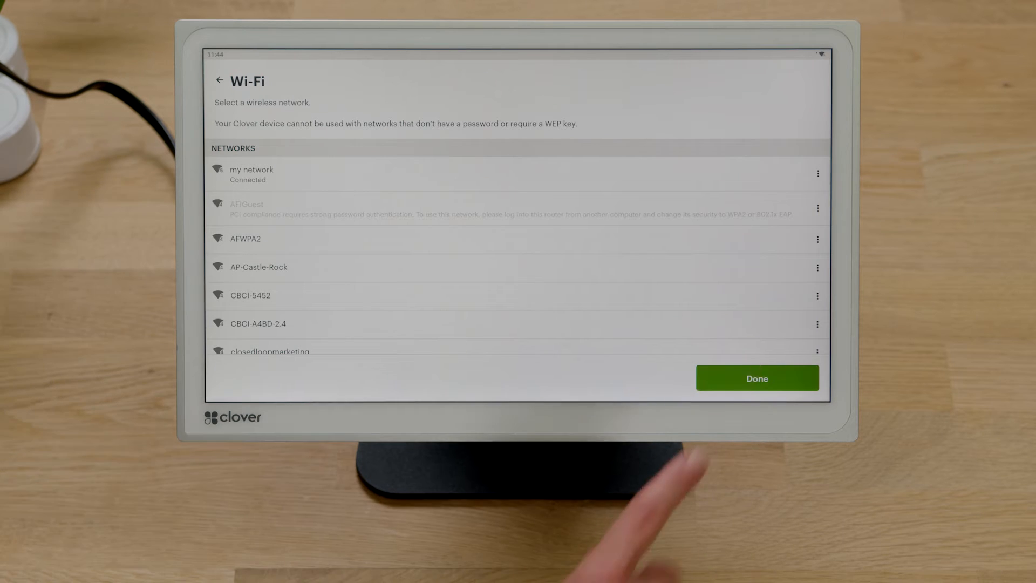
left_click(756, 378)
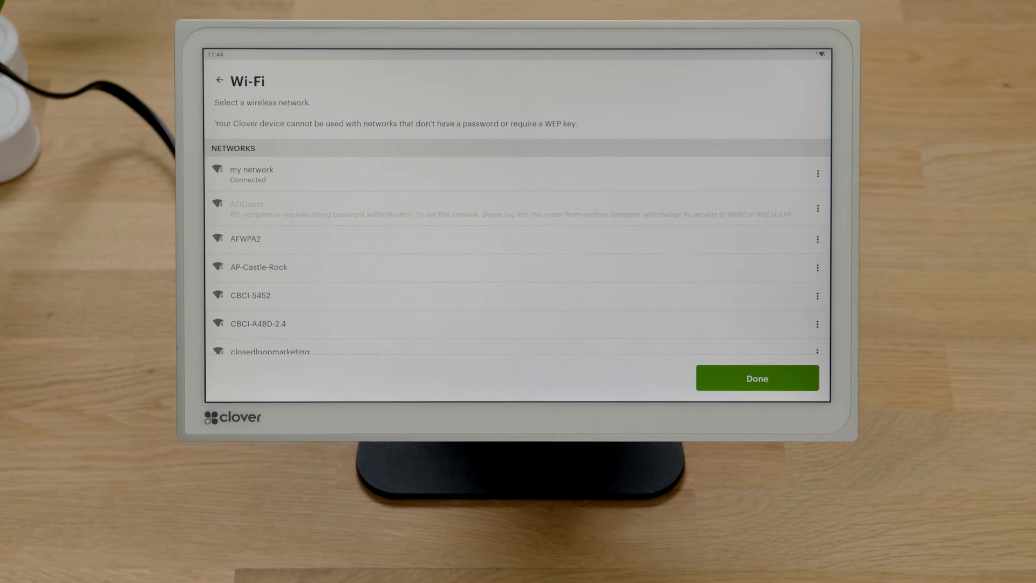
left_click(757, 377)
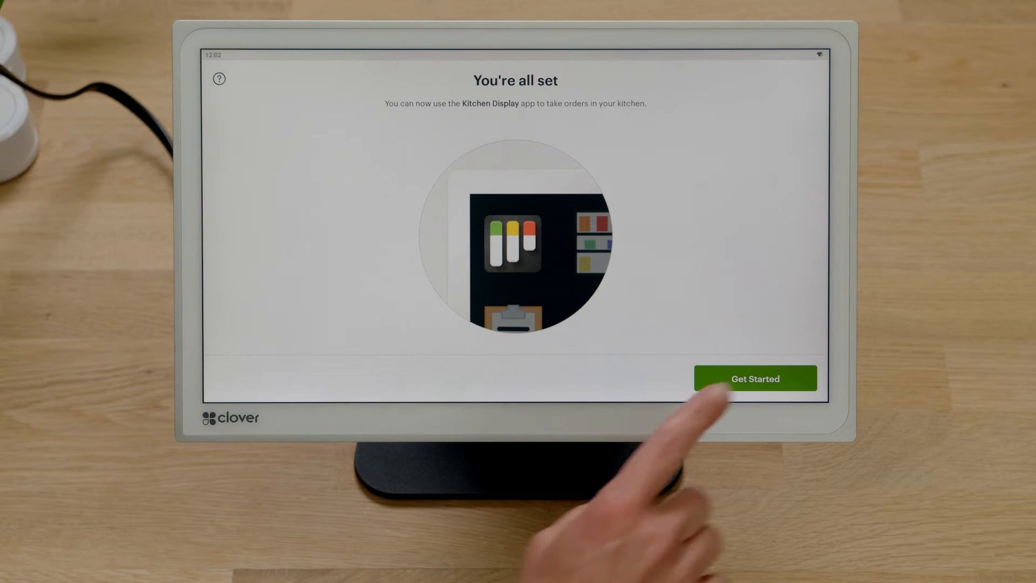
- Launch Kitchen Display and name the display 'the kitchen'
left_click(754, 379)
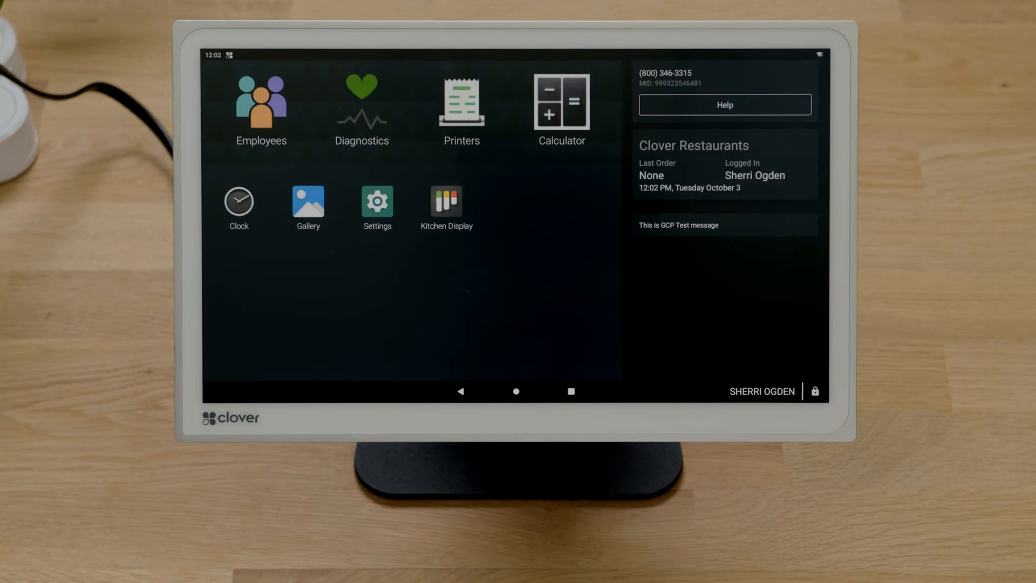
left_click(447, 200)
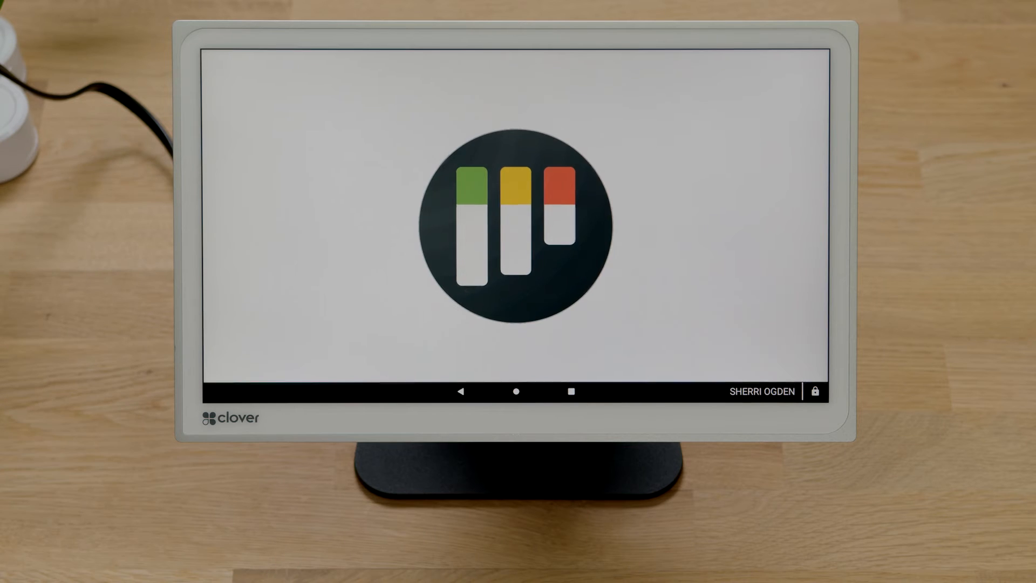
type("the kitchen")
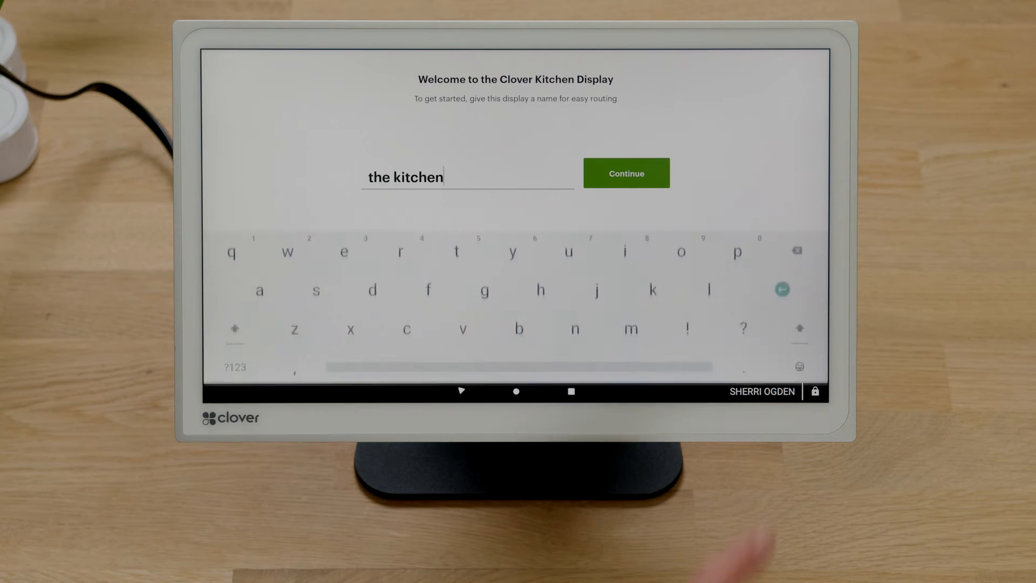
left_click(625, 173)
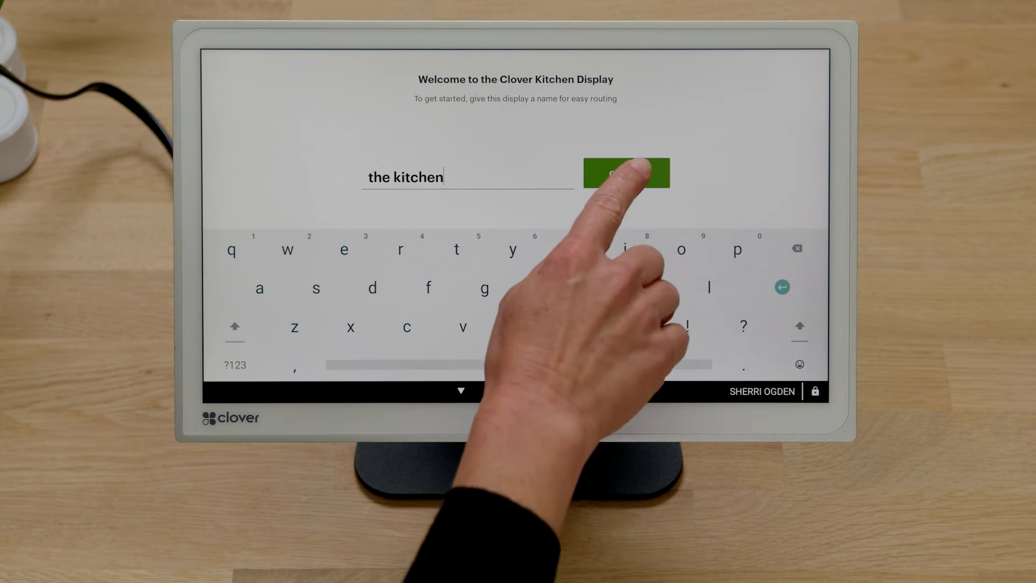
left_click(625, 172)
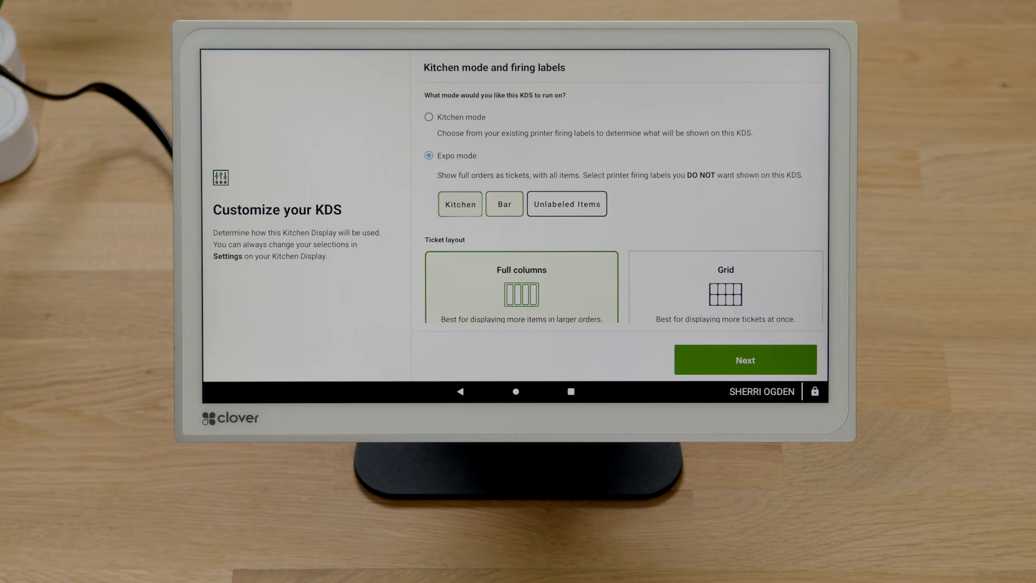
- Accept Expo mode with the full-columns ticket layout on Customize your KDS
left_click(745, 359)
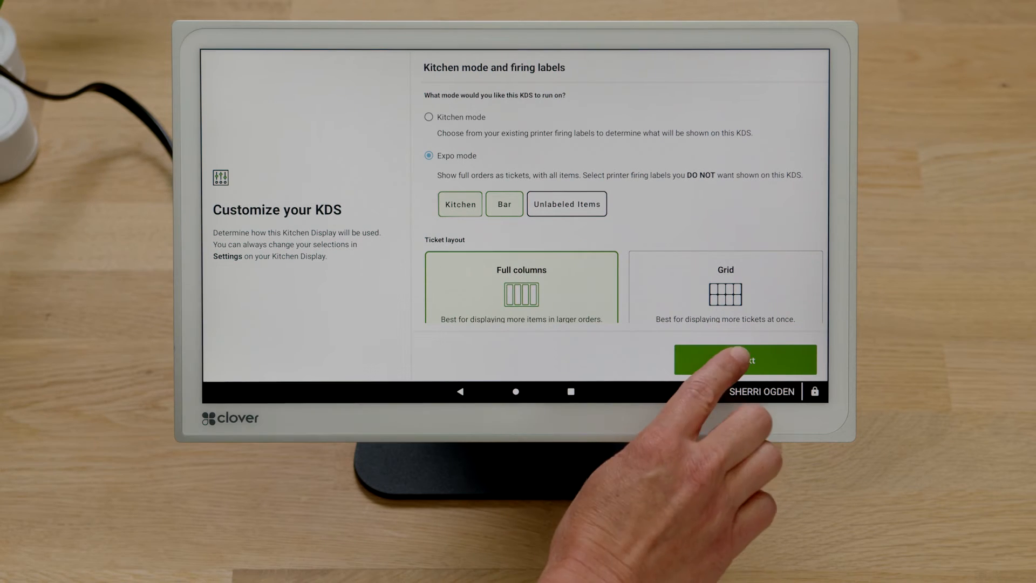
left_click(746, 359)
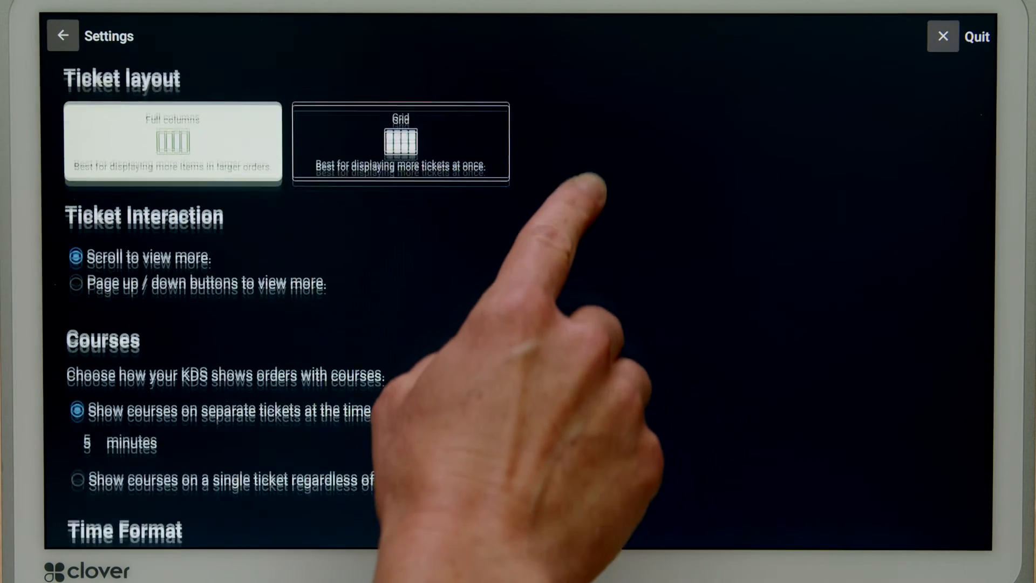
- Set ticket browsing to page up/down and show courses on a single ticket in Settings
left_click(76, 283)
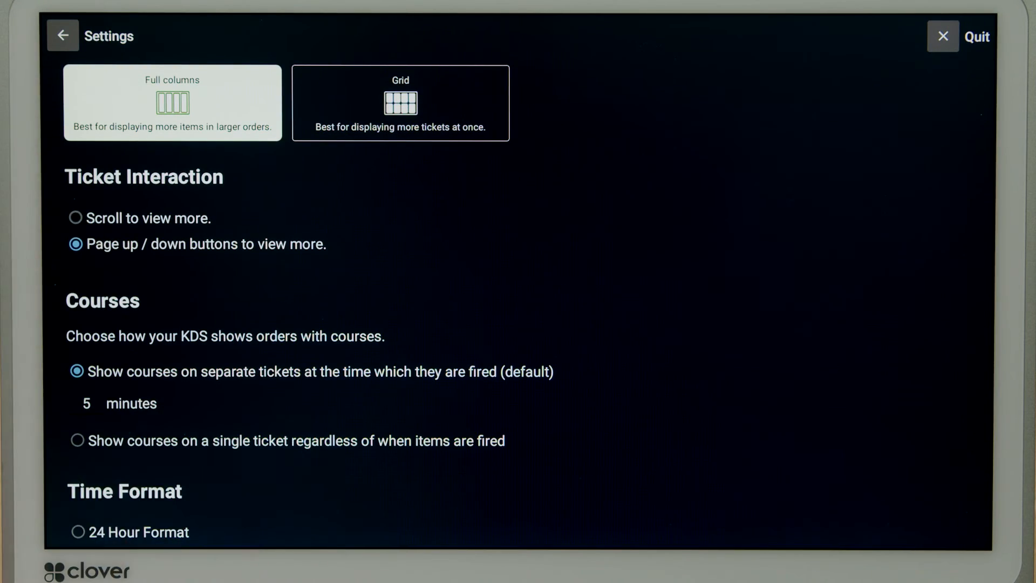
left_click(76, 217)
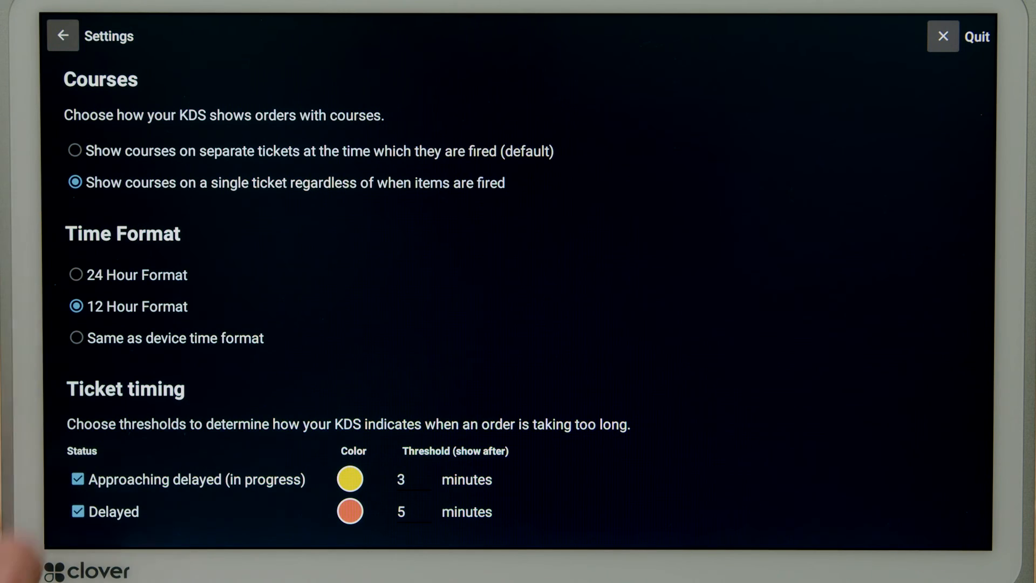
left_click(76, 151)
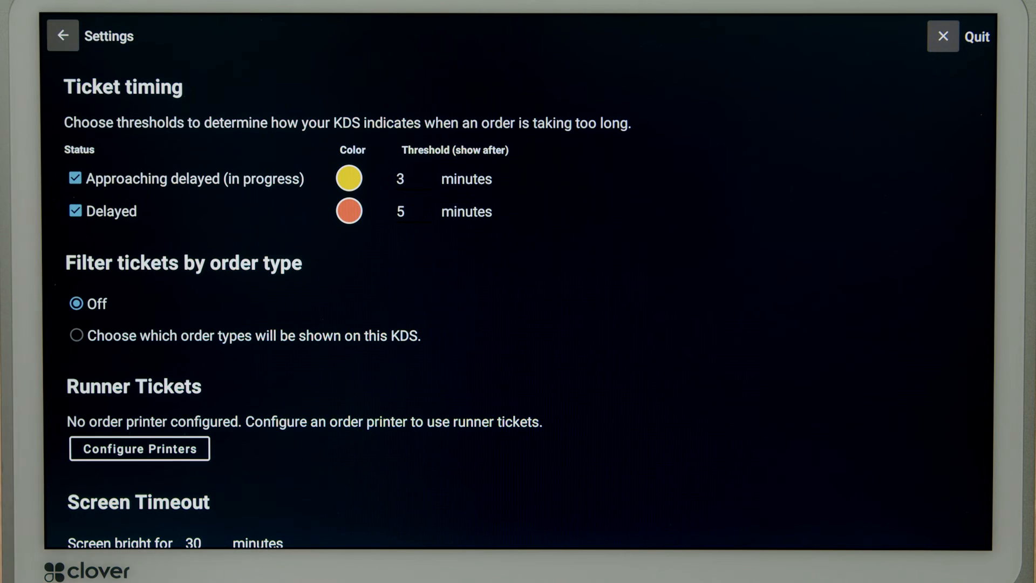
left_click(75, 334)
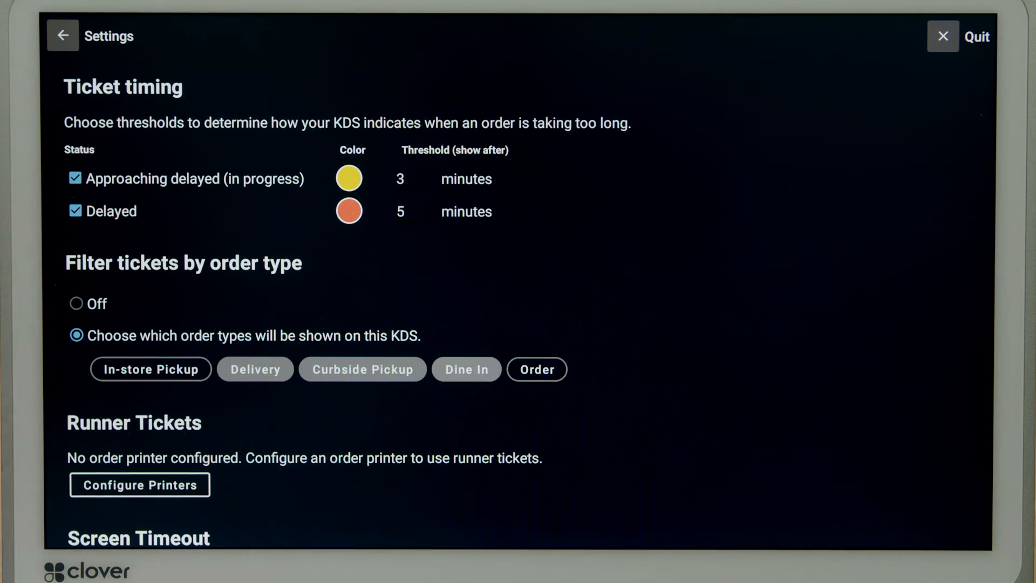
scroll("down", 3)
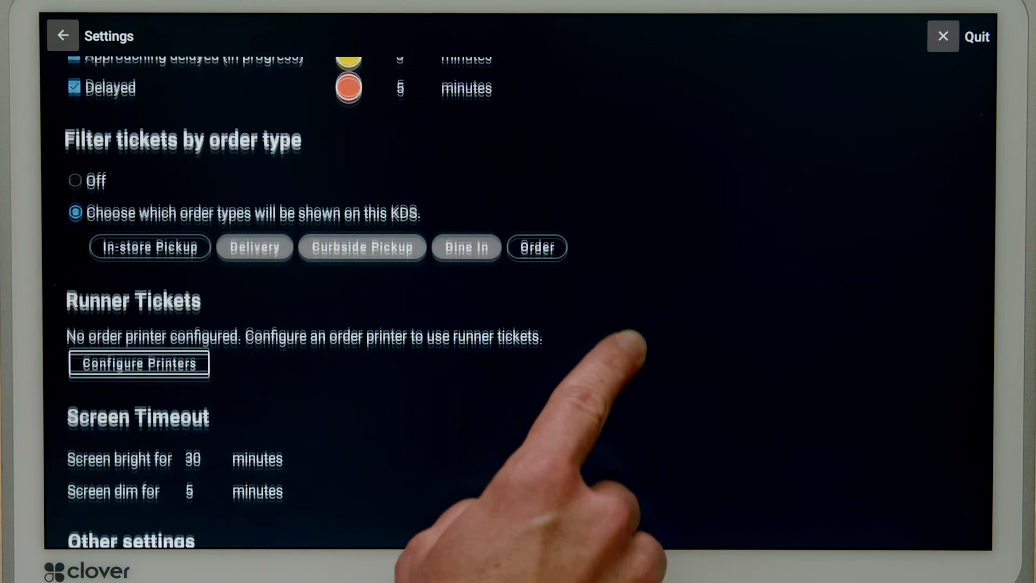
scroll("down", 3)
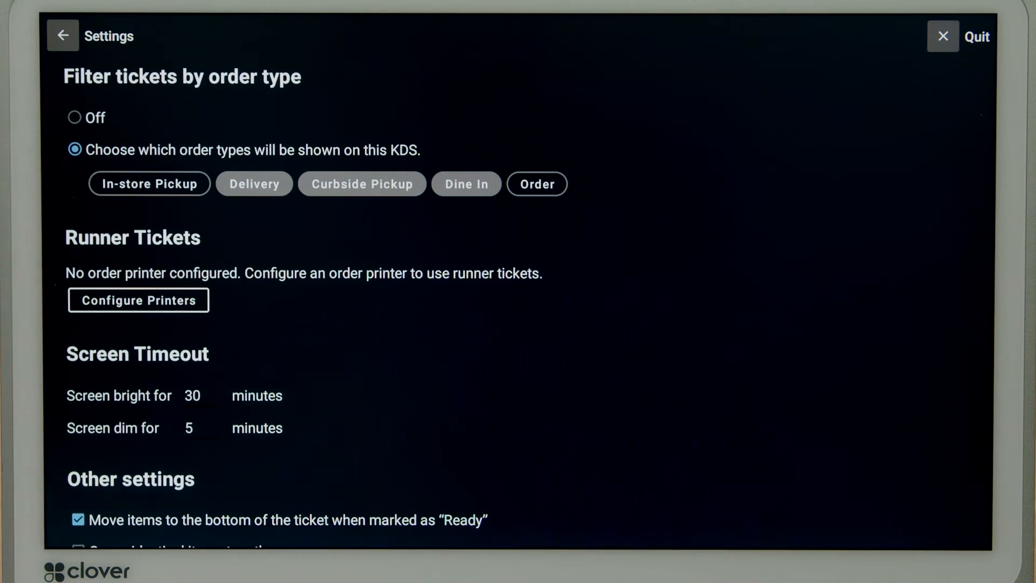
- Add an Order Printer and enable runner tickets printing when tickets are ready
left_click(138, 300)
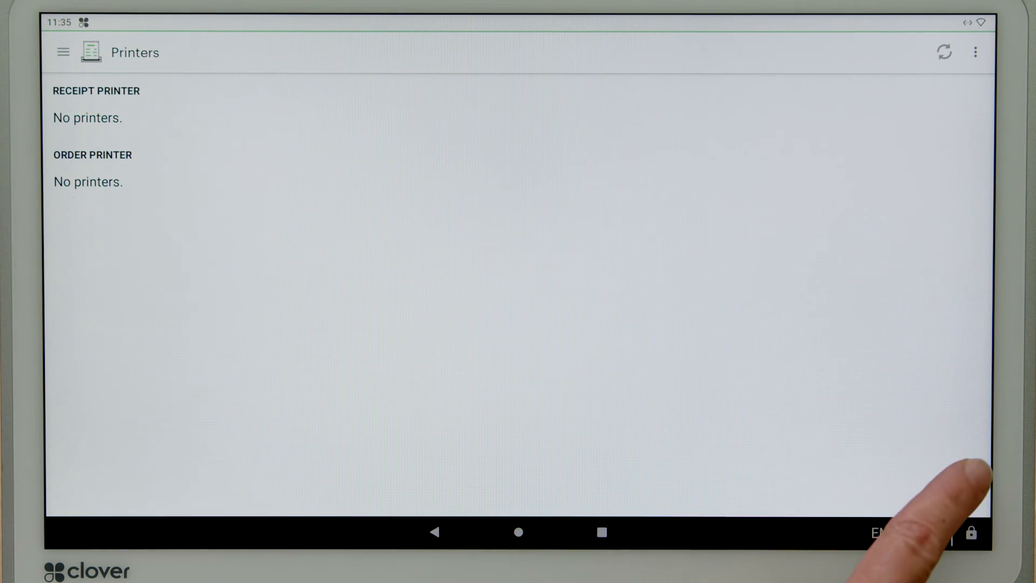
left_click(960, 480)
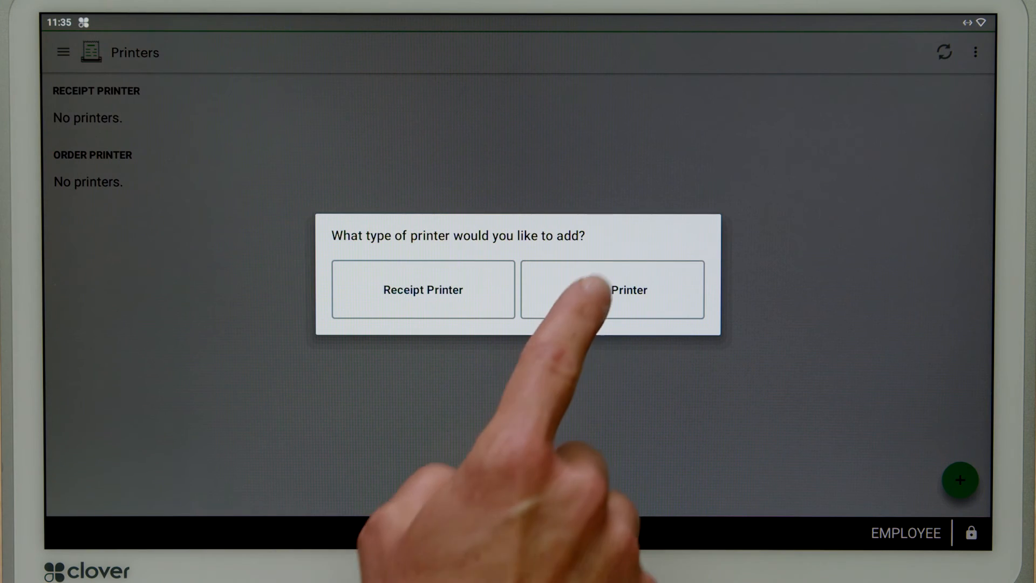
left_click(611, 289)
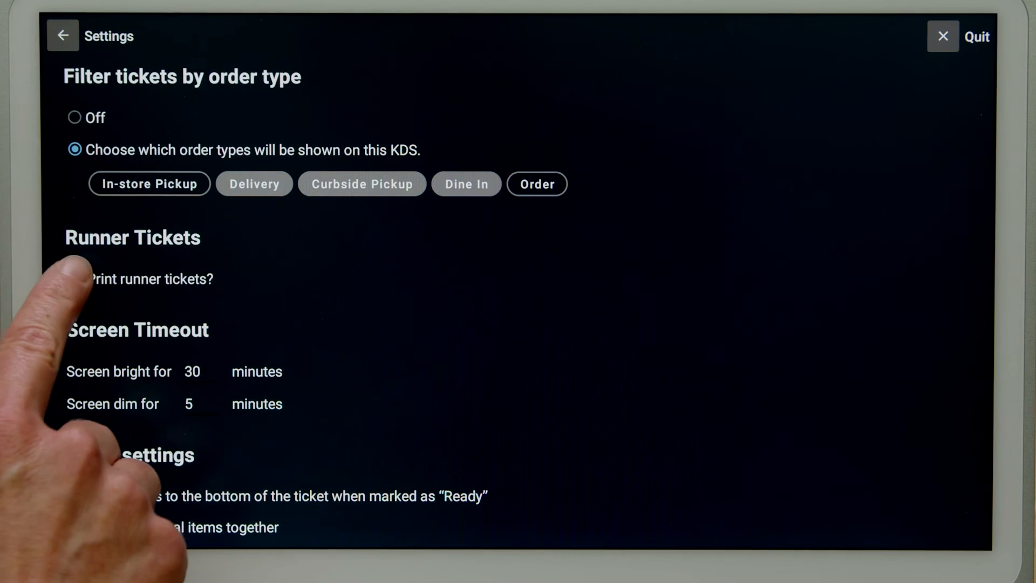
left_click(76, 278)
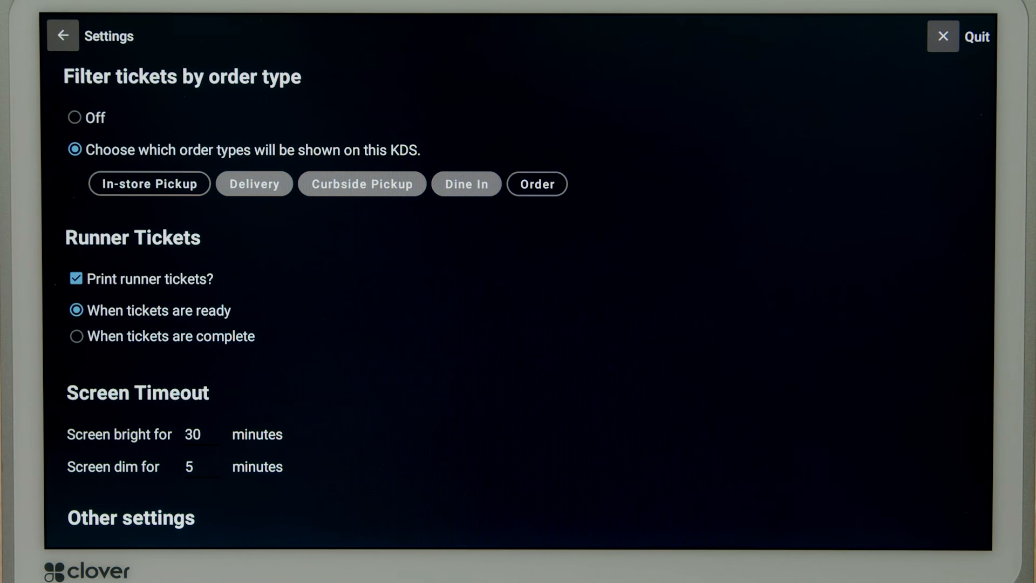
scroll("down", 3)
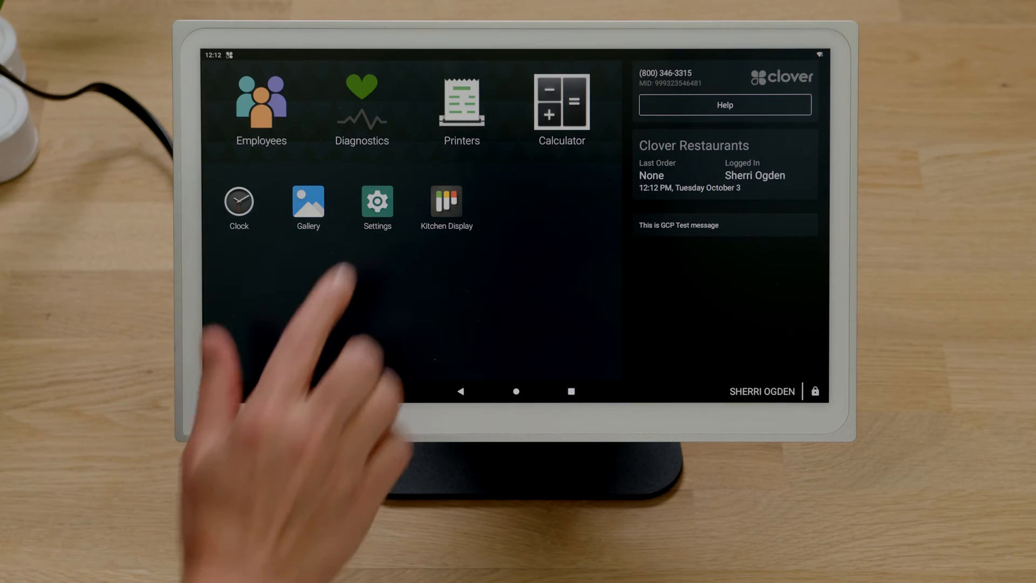
left_click(377, 201)
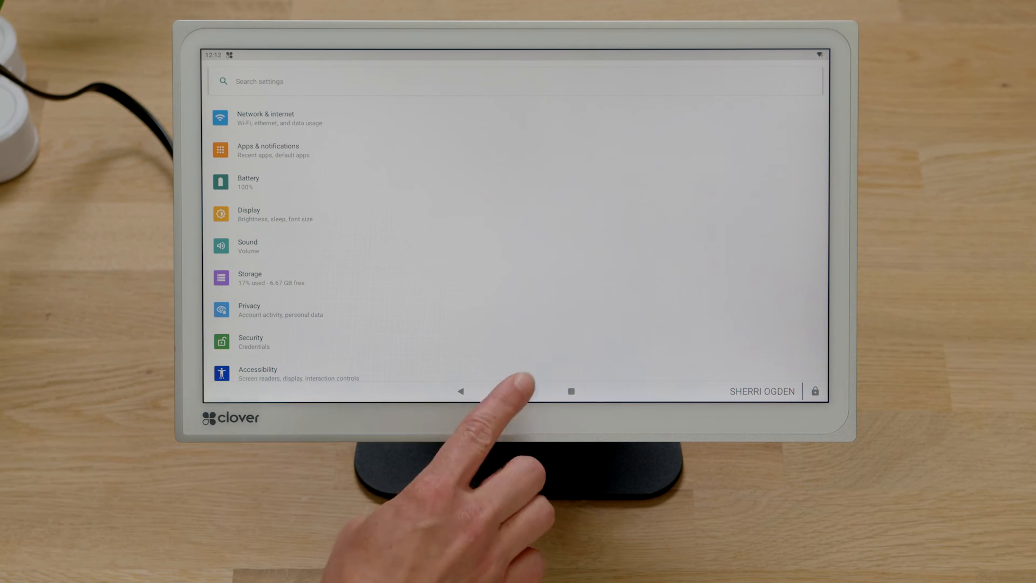
left_click(516, 391)
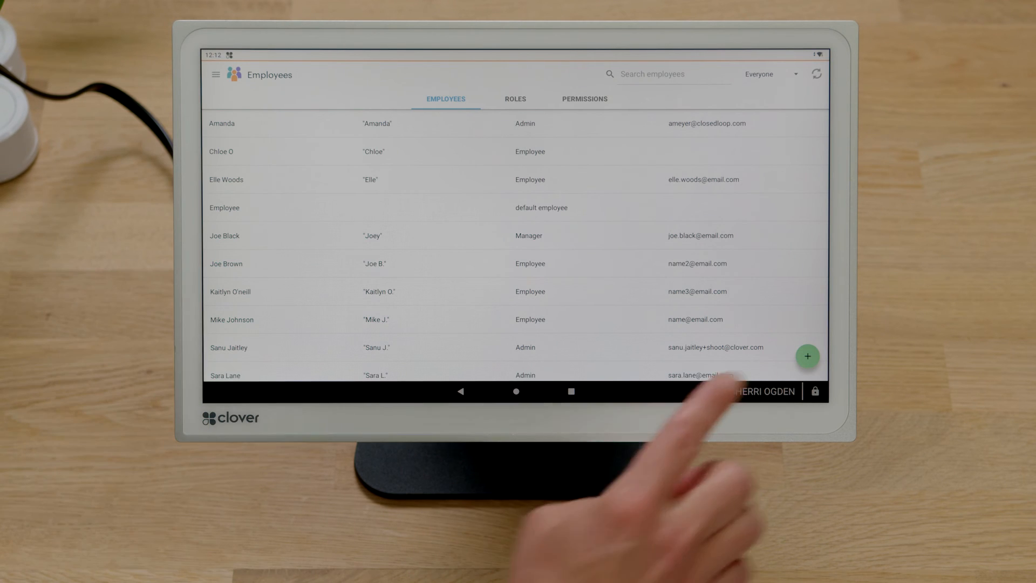
left_click(807, 356)
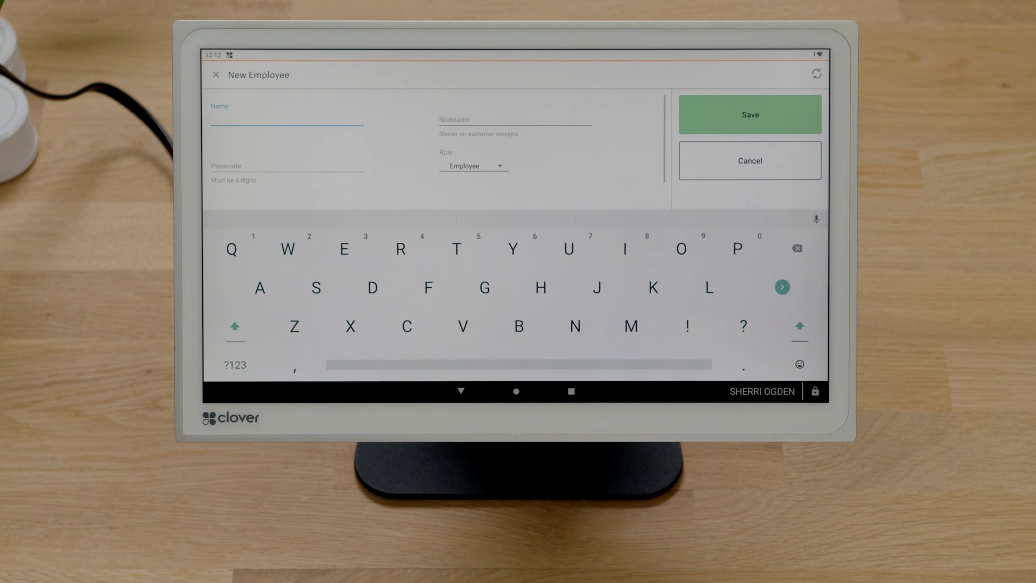
left_click(748, 161)
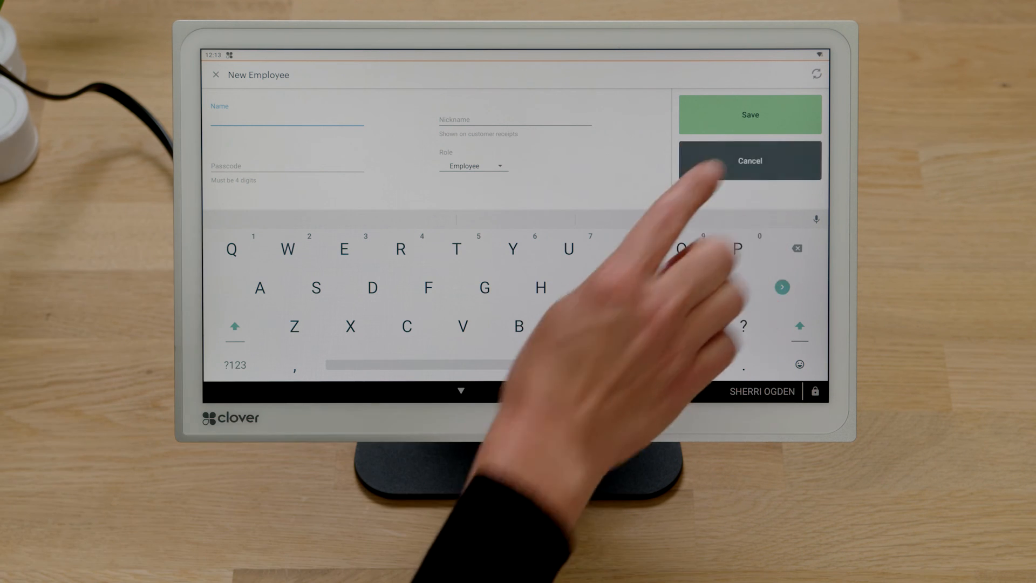
left_click(748, 161)
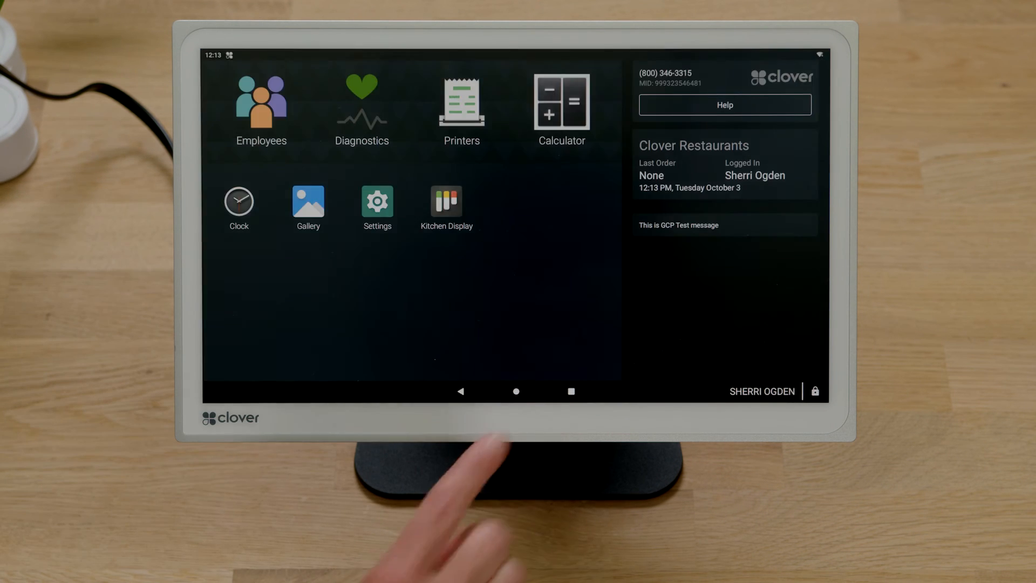
- Restore the completed Table 2 ticket so Tables 2, 10 and 3 show as active dine-in tickets
left_click(447, 202)
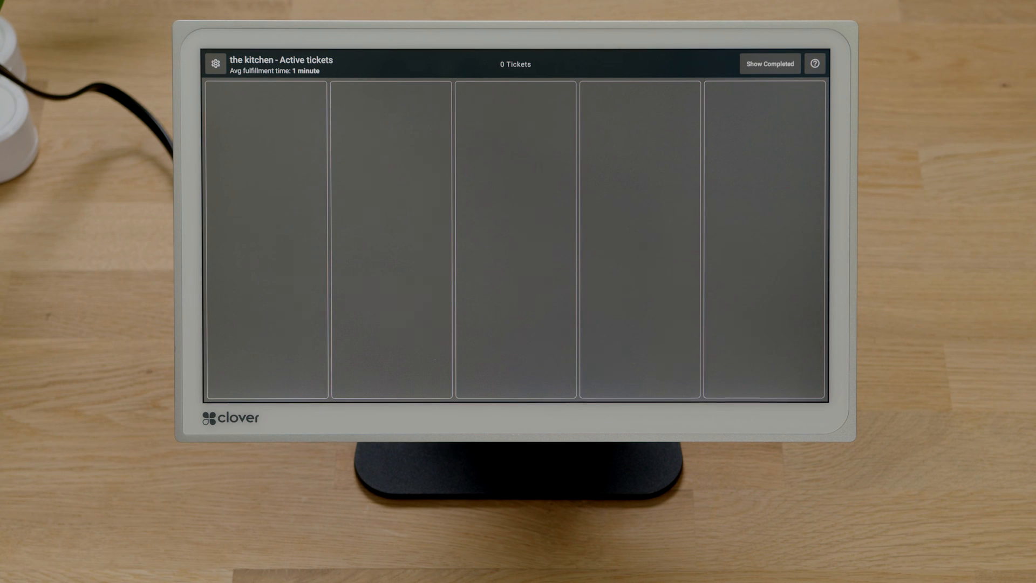
left_click(769, 63)
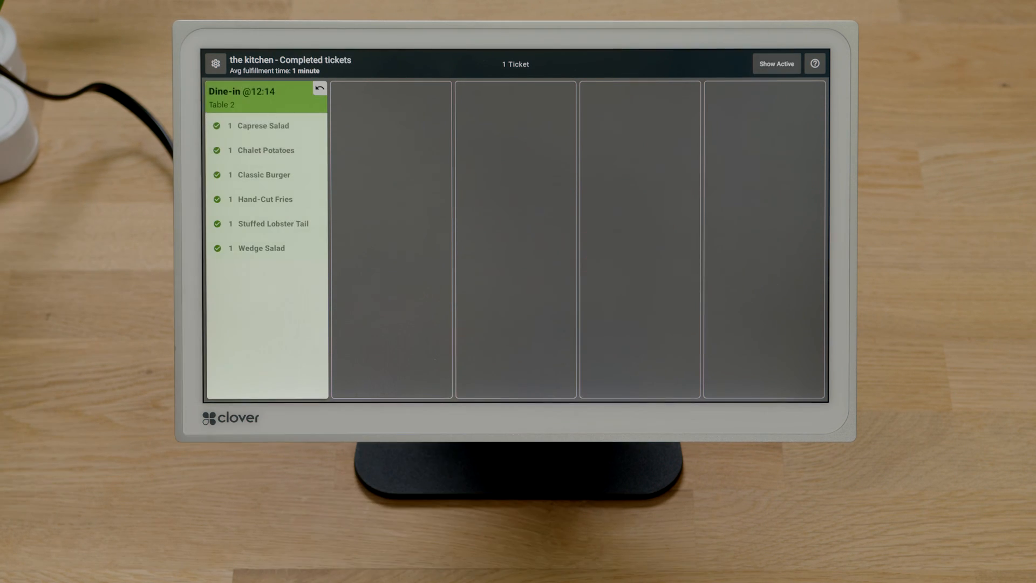
left_click(319, 88)
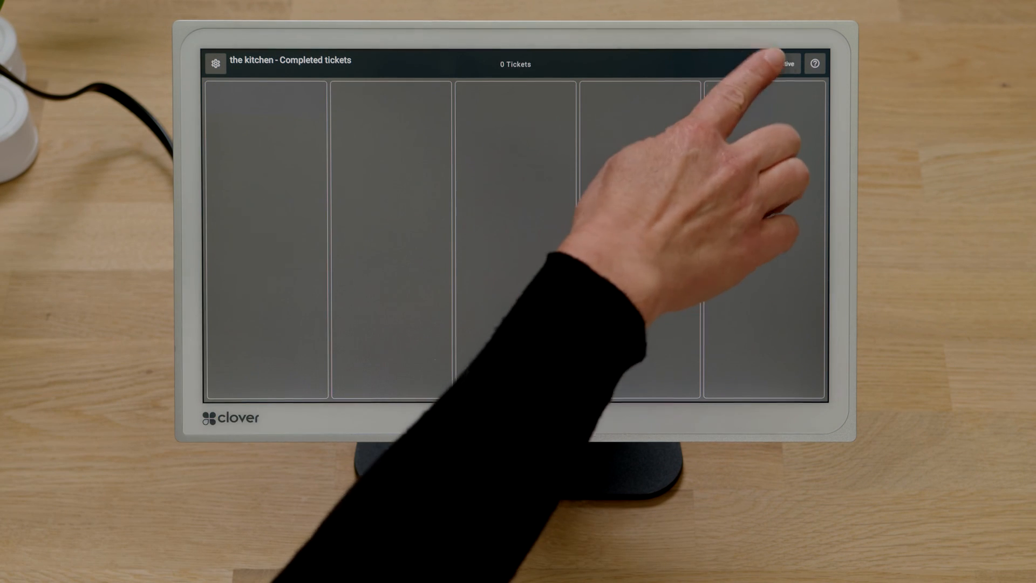
left_click(783, 64)
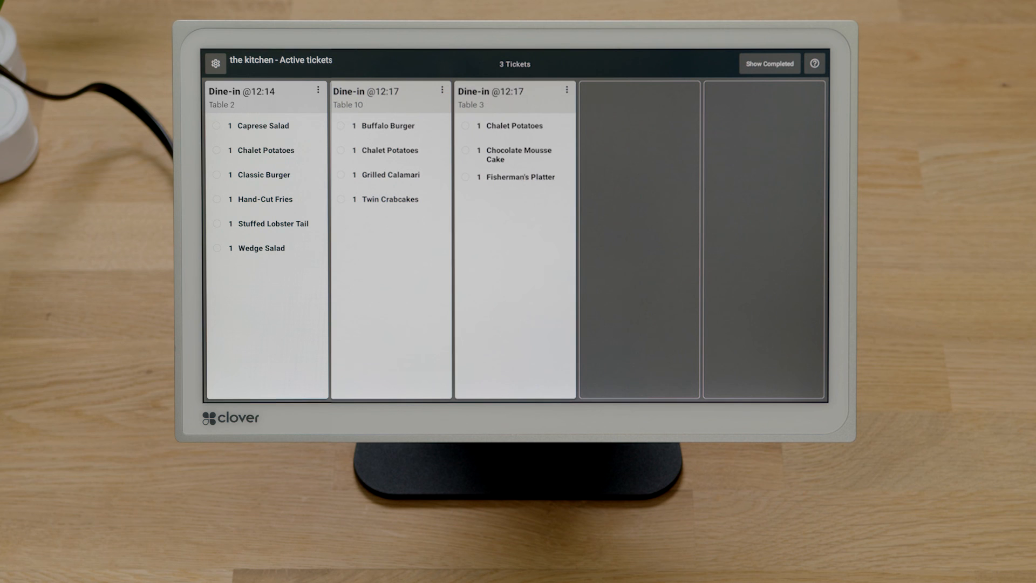